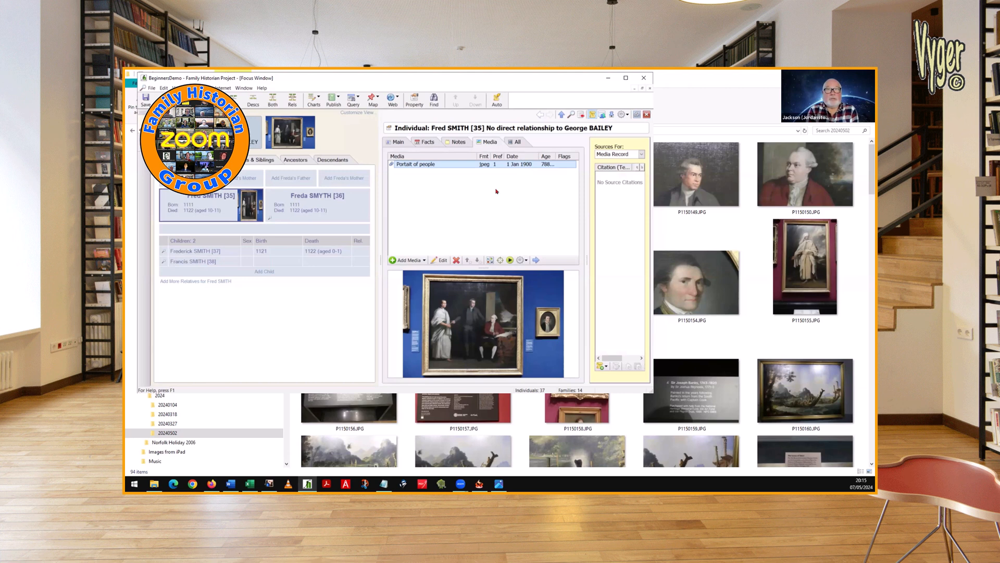
mouse_move(503, 166)
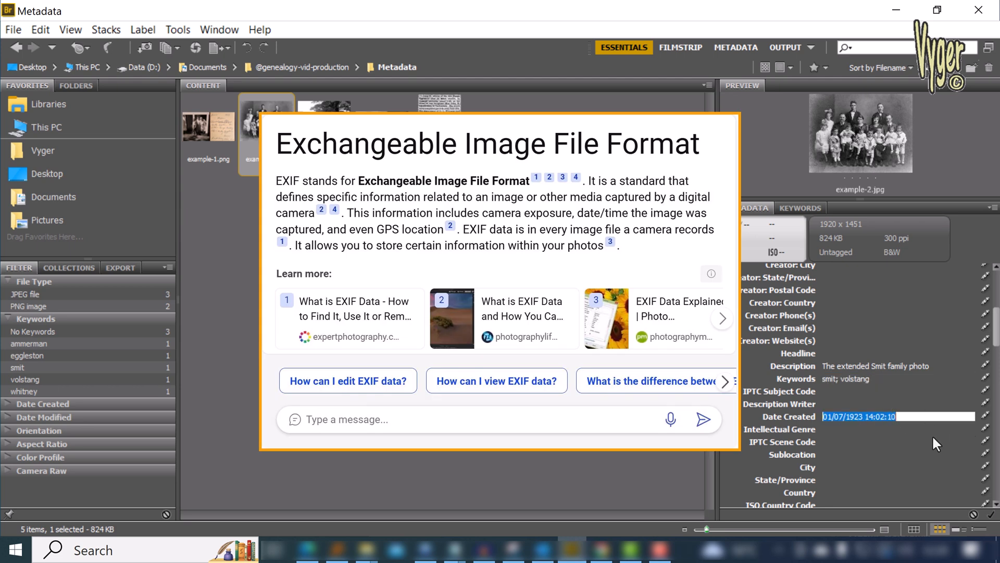
Scroll to Camera Data (Exif) and open the Date Time Original value 01/07/1923 14:02:10 for editing.
scroll("down", 3)
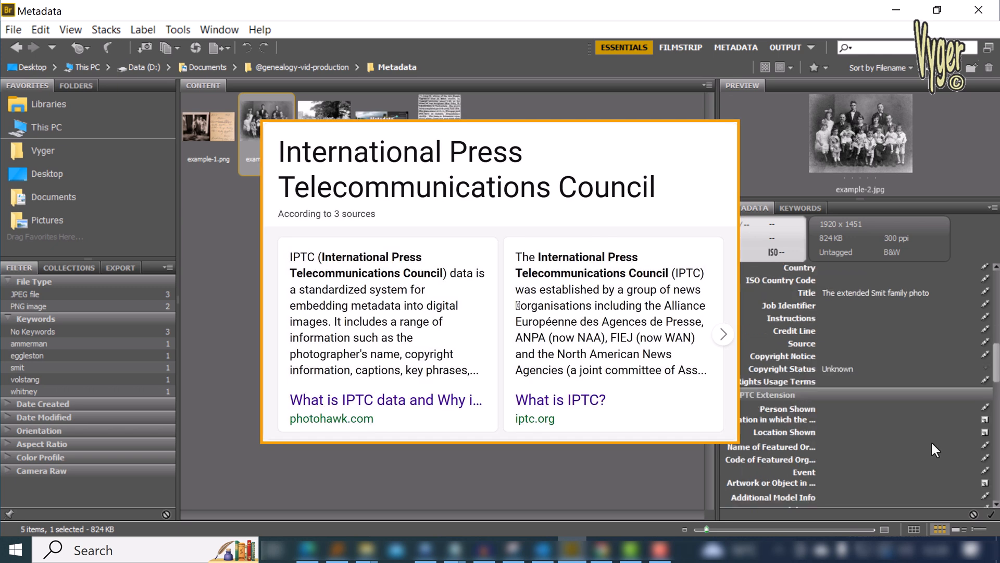
scroll("down", 3)
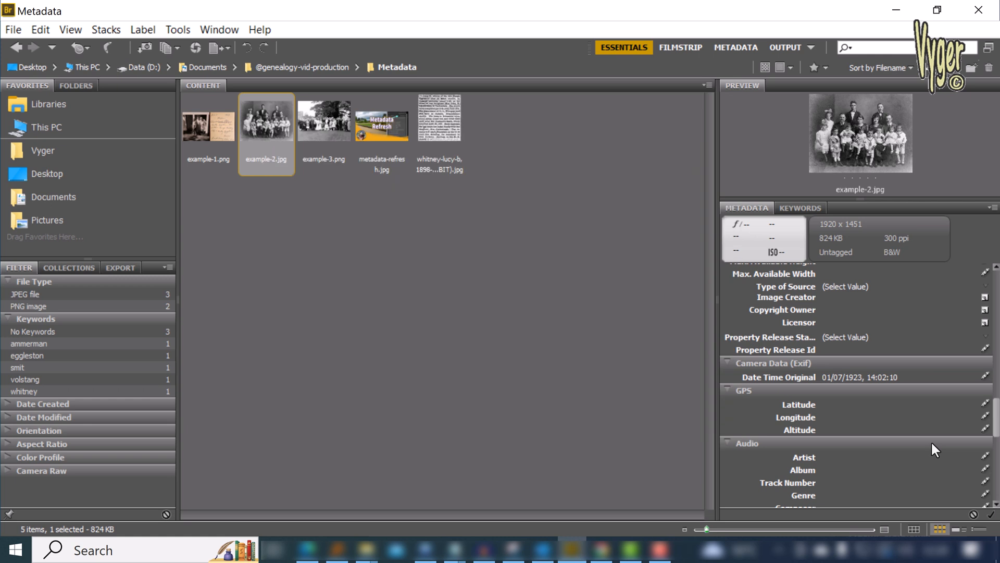
mouse_move(880, 384)
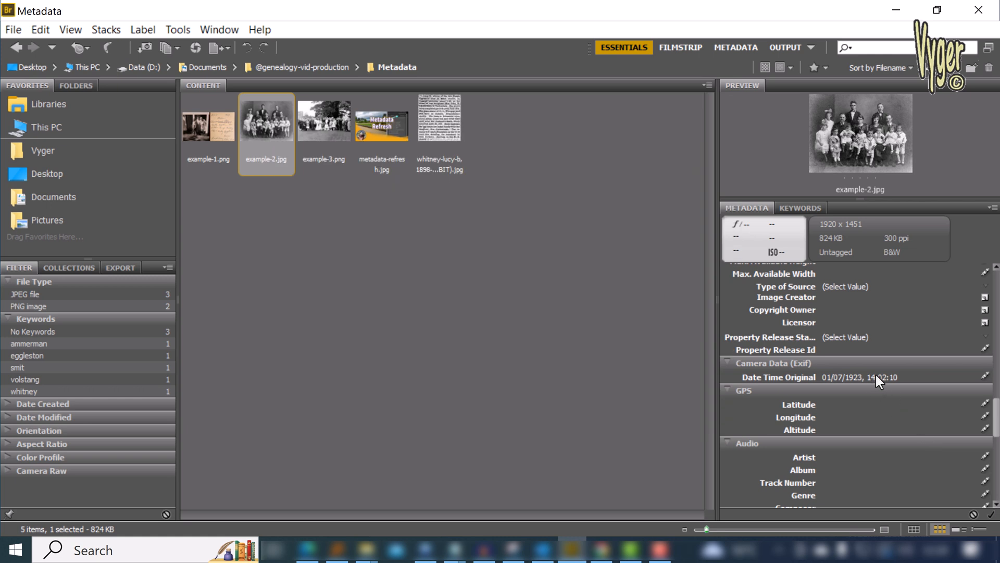
double_click(875, 377)
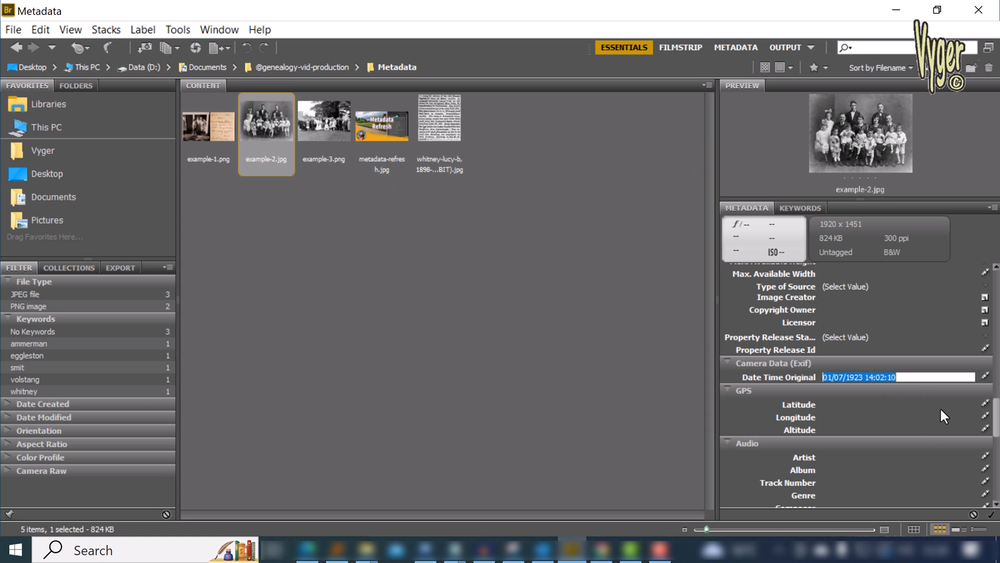
scroll("down", 3)
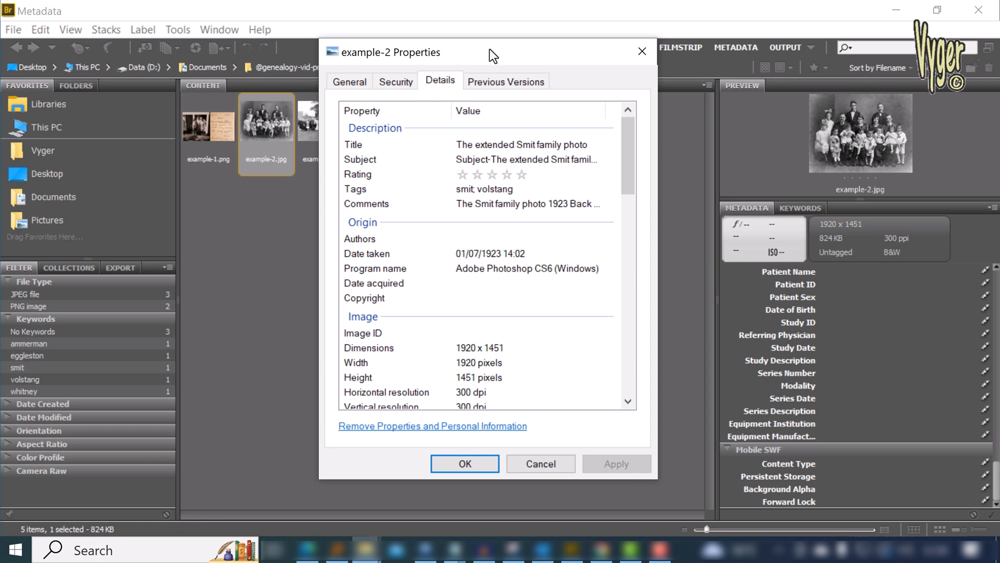
mouse_move(512, 135)
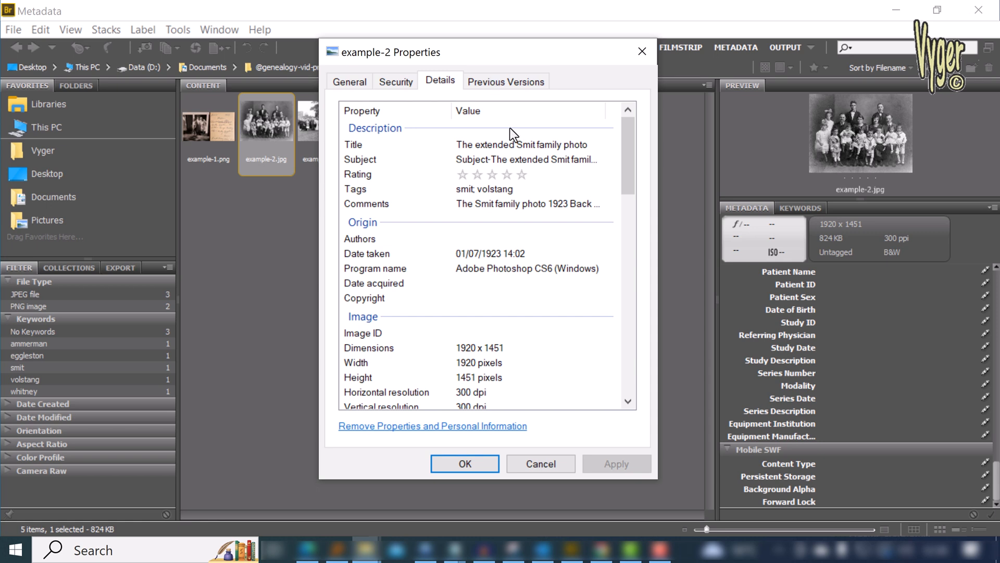
Select the Title and Subject values in the Details tab to reveal the Smit family text.
left_click(524, 144)
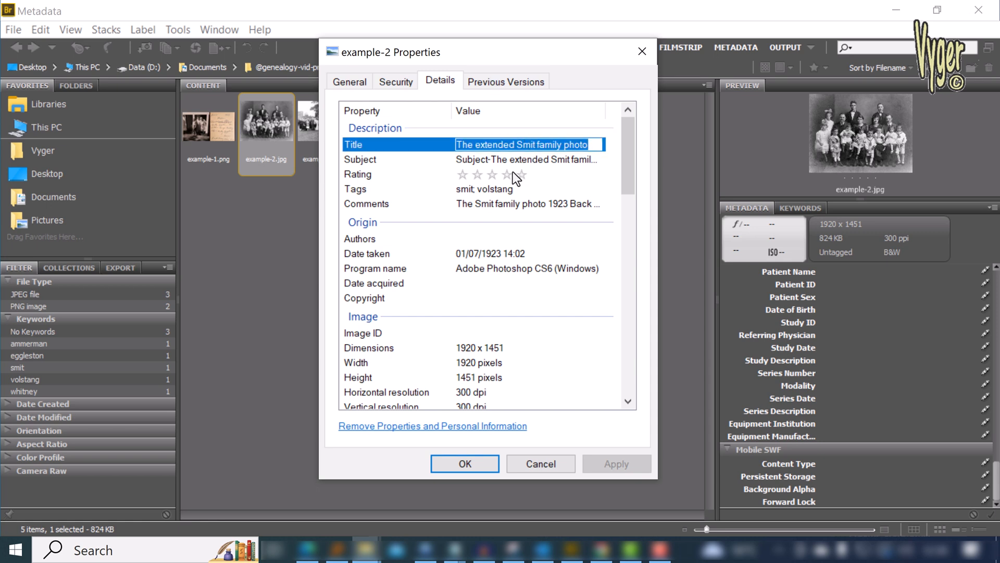
left_click(527, 160)
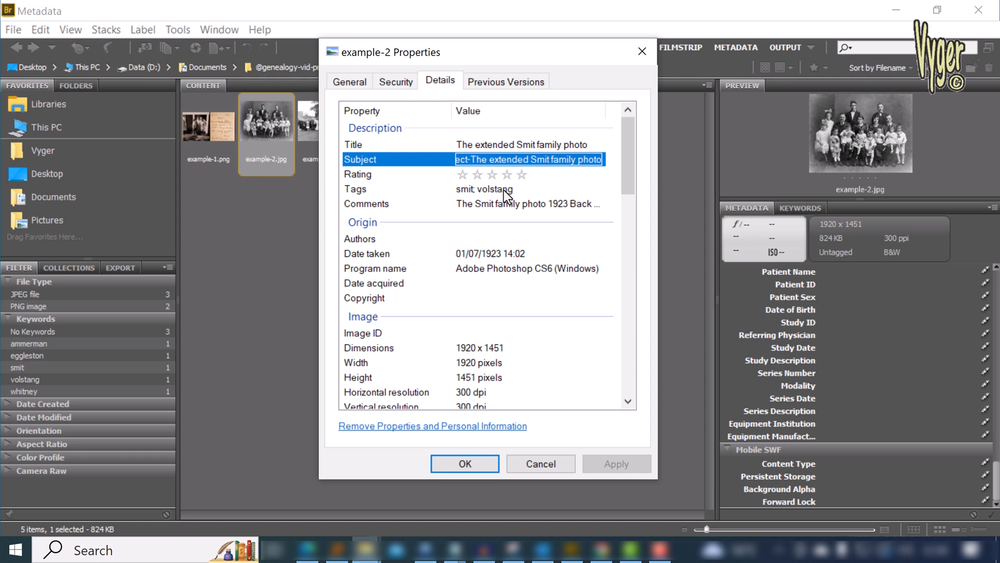
mouse_move(539, 219)
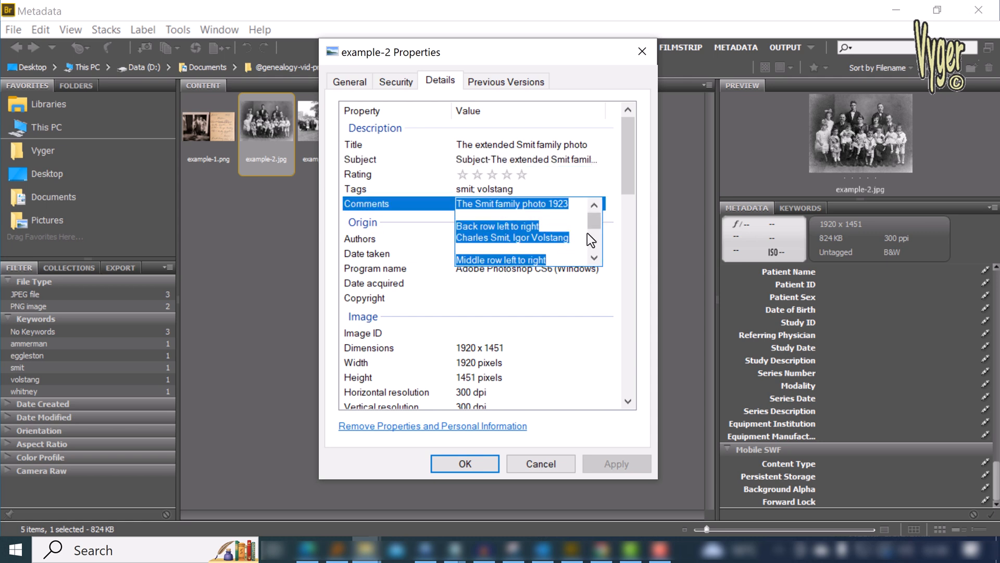
mouse_move(596, 224)
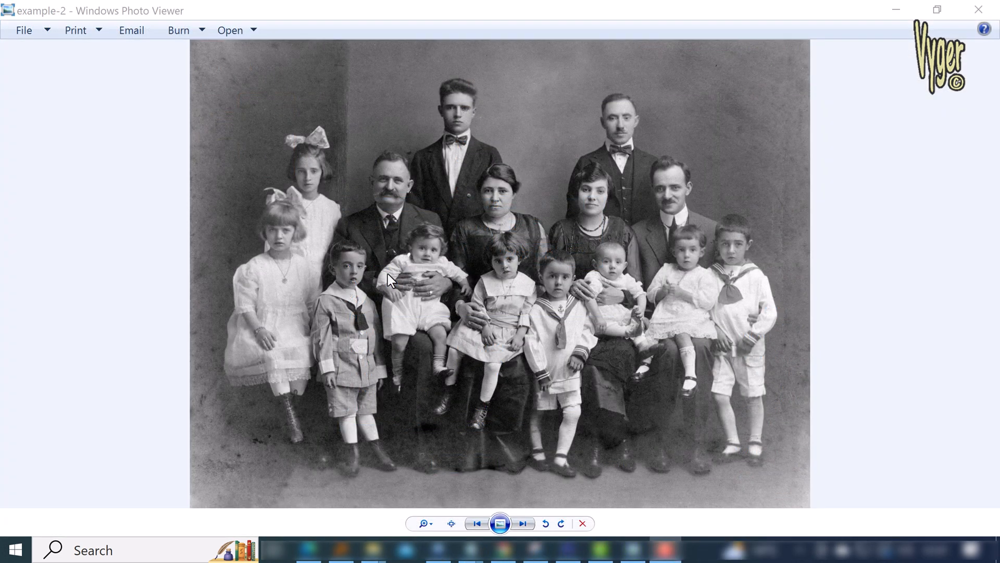
Bring up the example-2 photo's file Properties from its context menu.
right_click(390, 282)
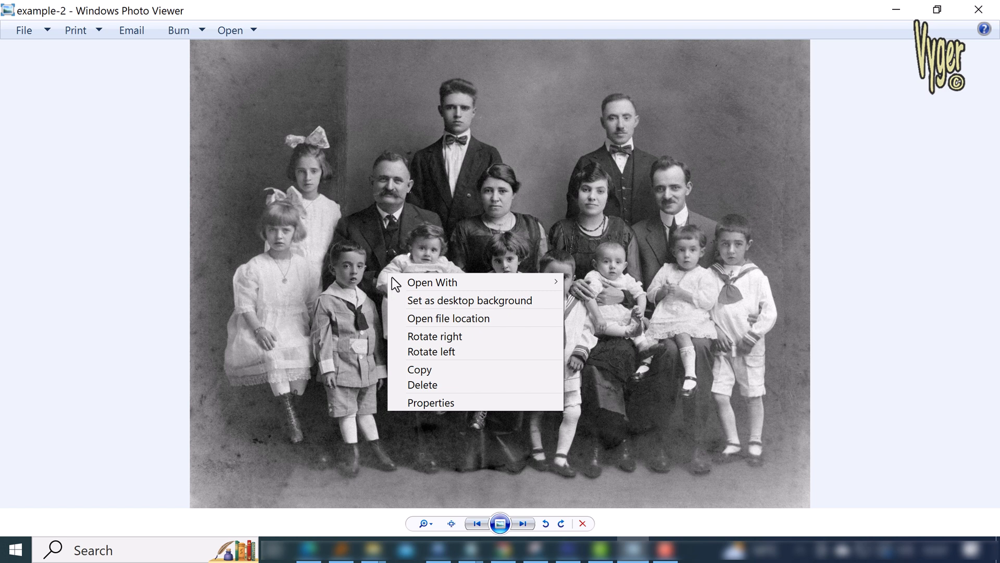
mouse_move(450, 414)
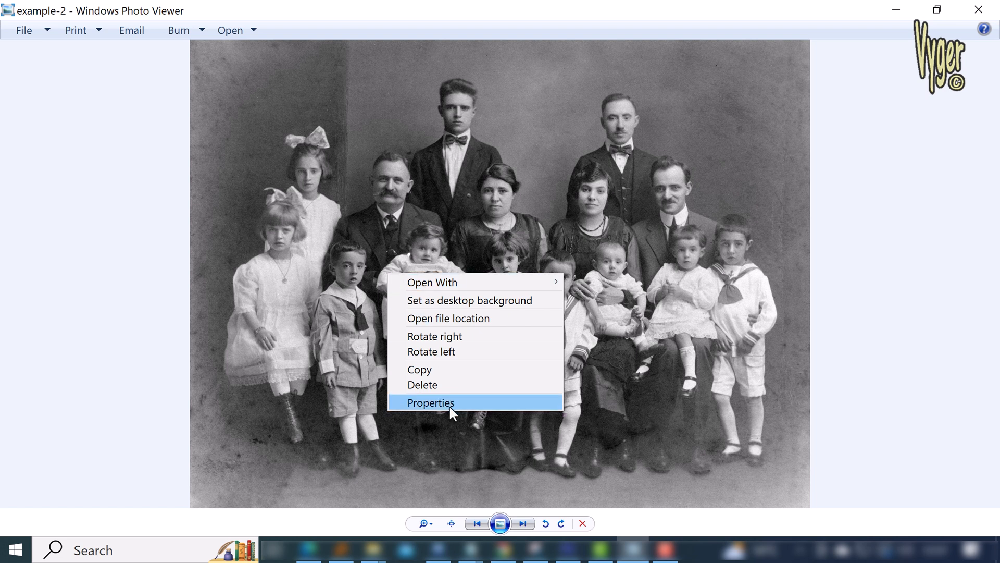
left_click(432, 402)
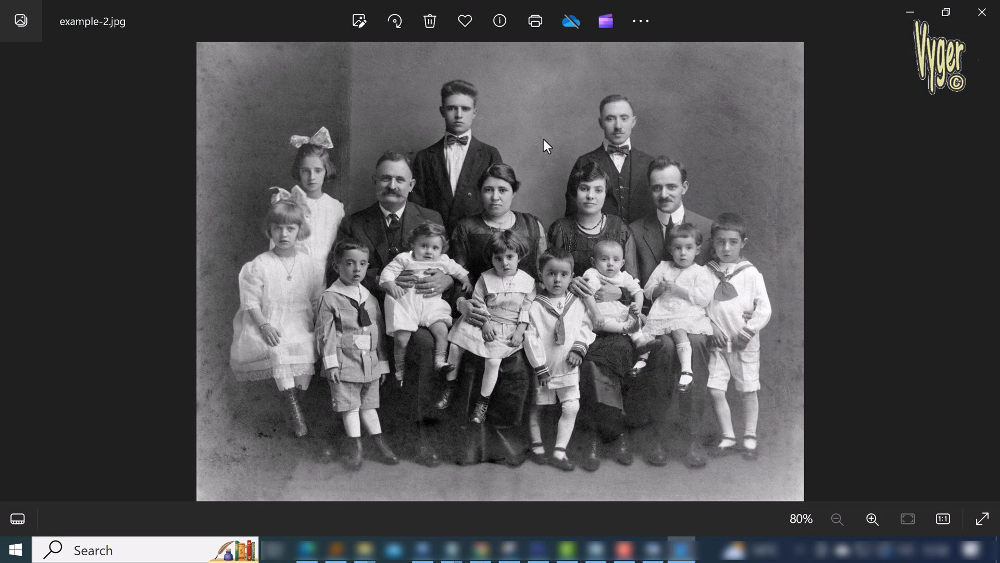
Show the Info pane with date 1 January 1924 and description 'The extended Smit family photo'.
left_click(638, 20)
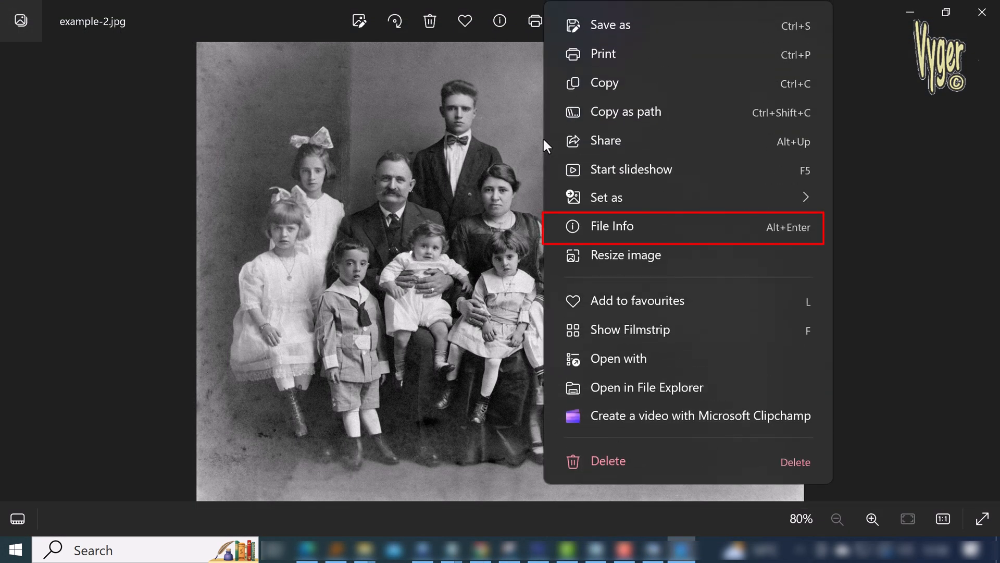
left_click(611, 226)
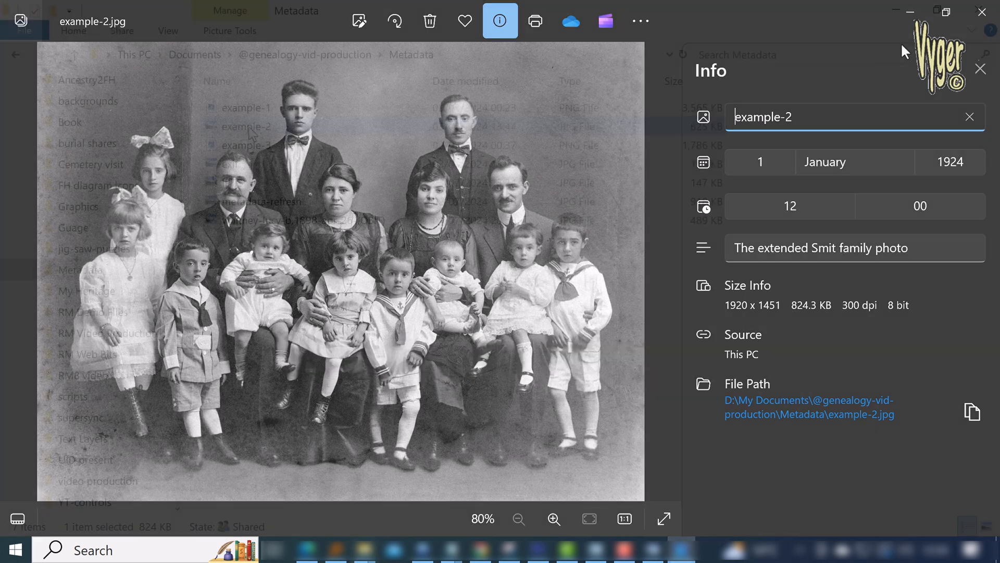
right_click(239, 126)
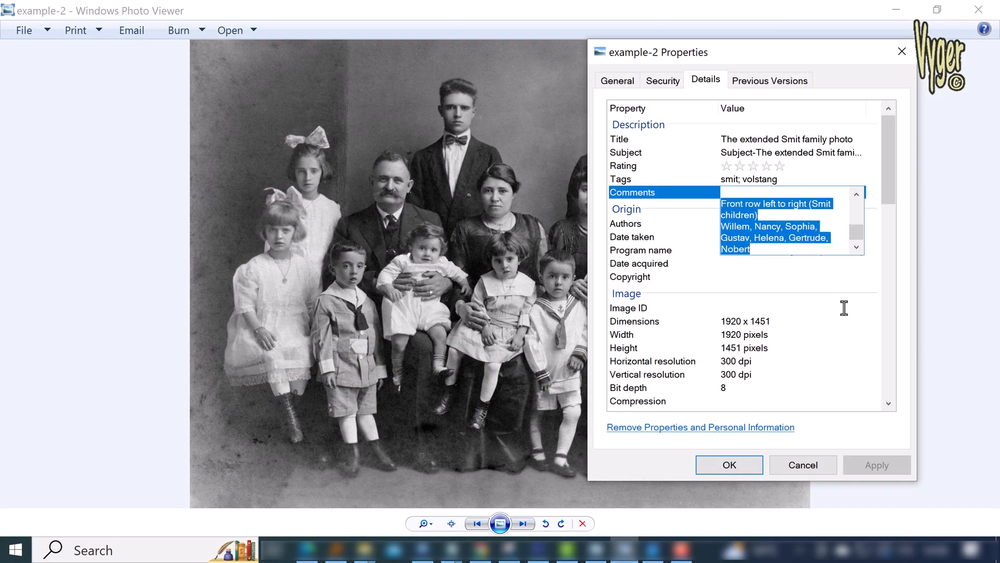
mouse_move(176, 511)
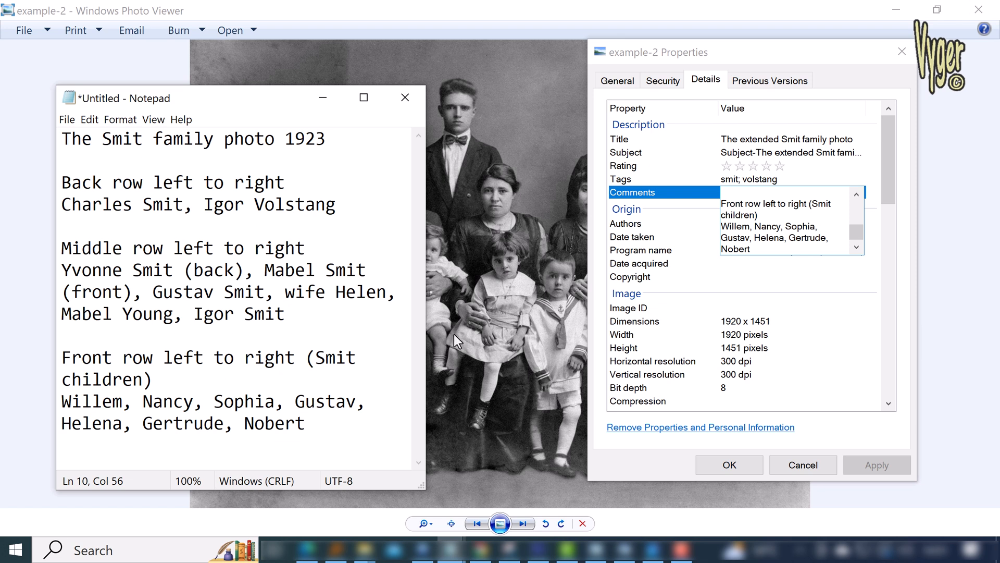
mouse_move(463, 335)
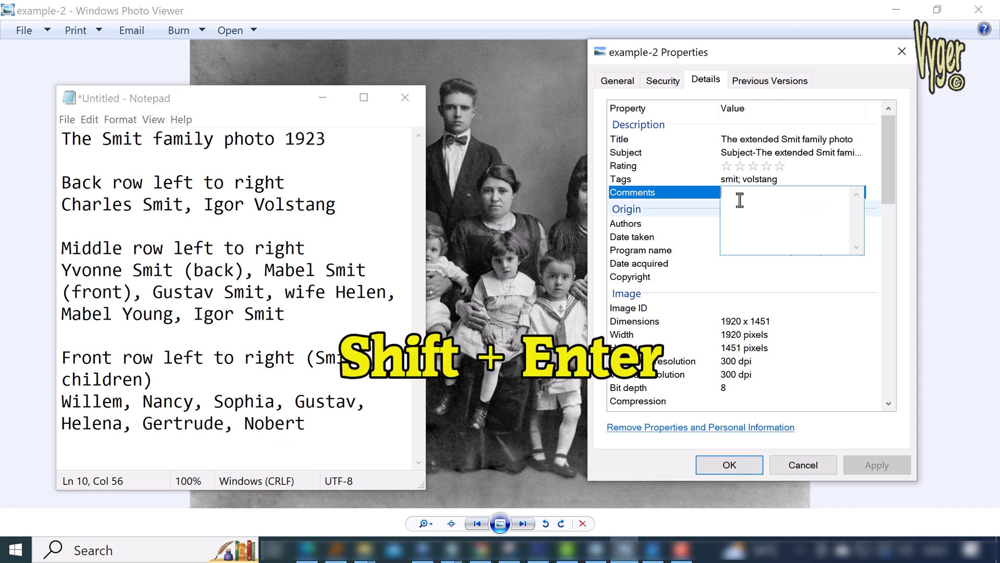
Enter 'the smit family' as the first line of the rewritten Comments field.
type("the smit family")
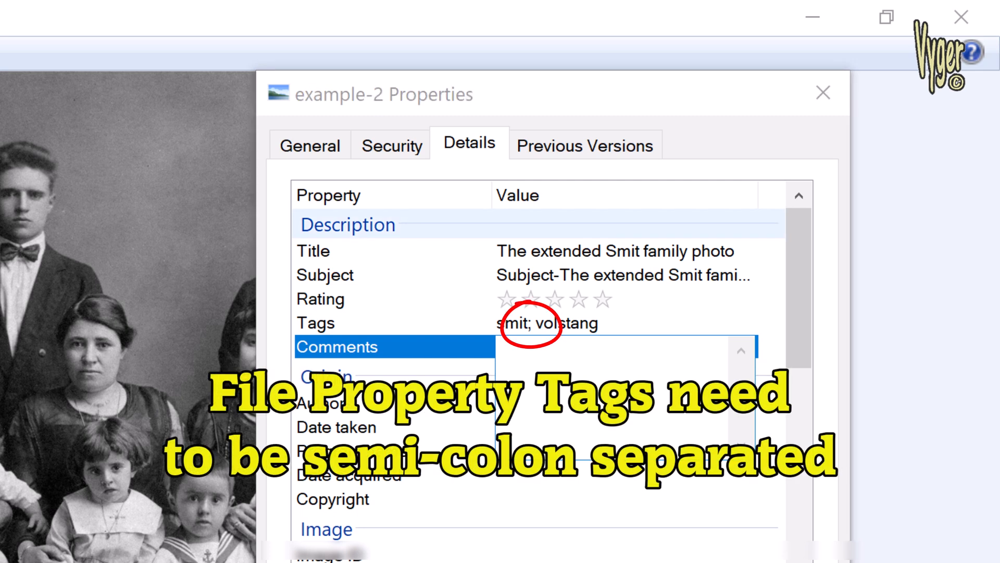
mouse_move(535, 402)
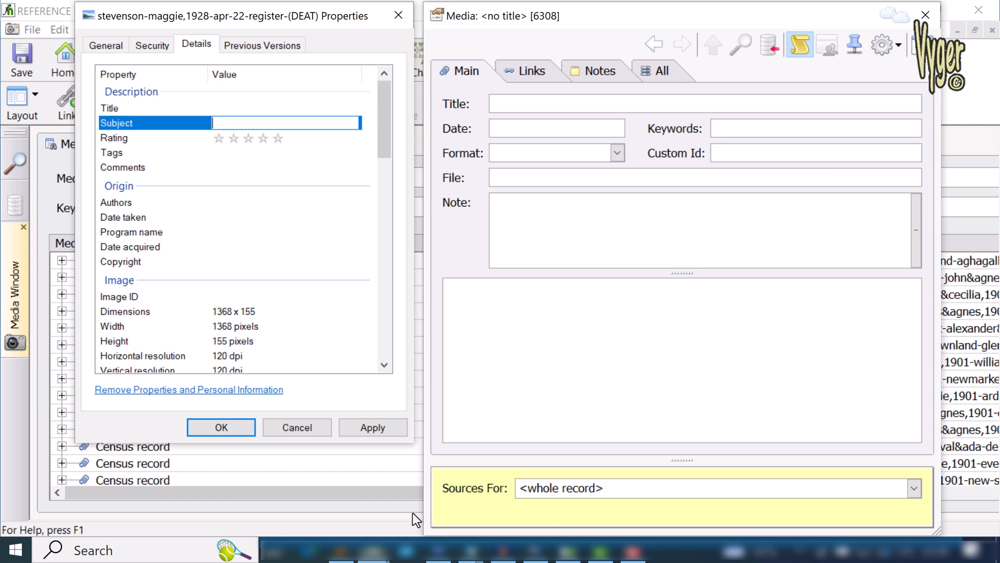
mouse_move(345, 365)
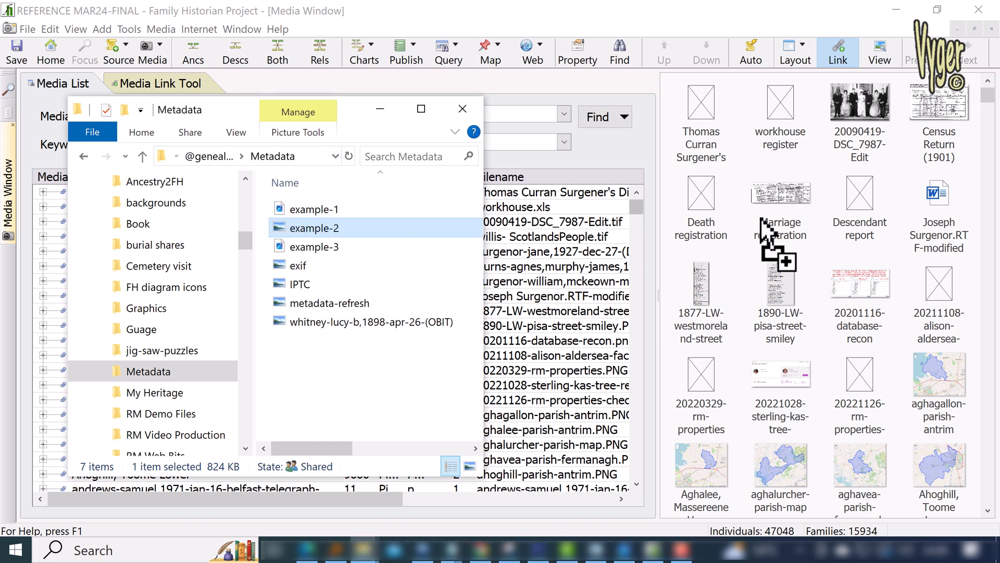
mouse_move(542, 274)
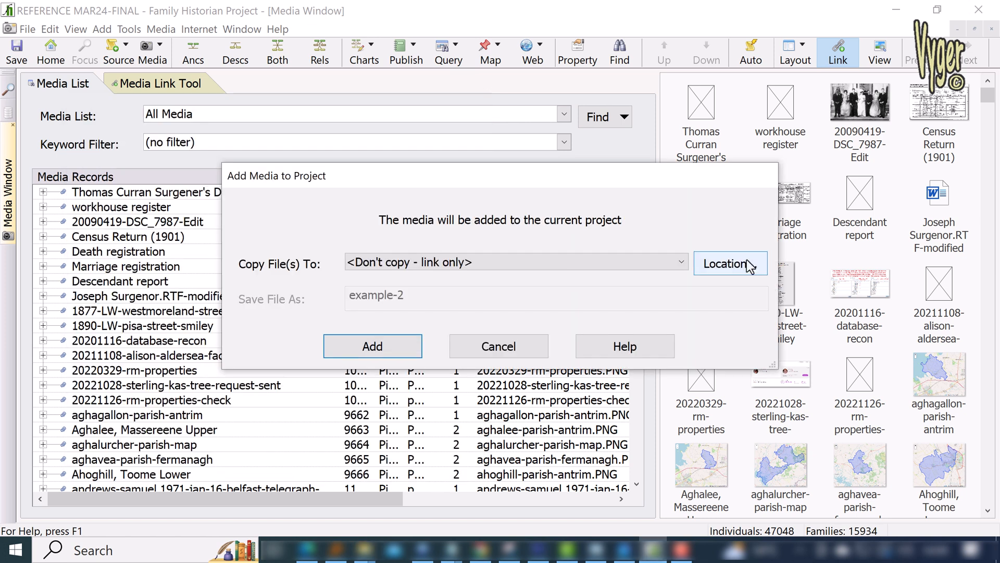
Add the dropped example-2 photo as linked media and open the new Smit family photo record.
left_click(373, 346)
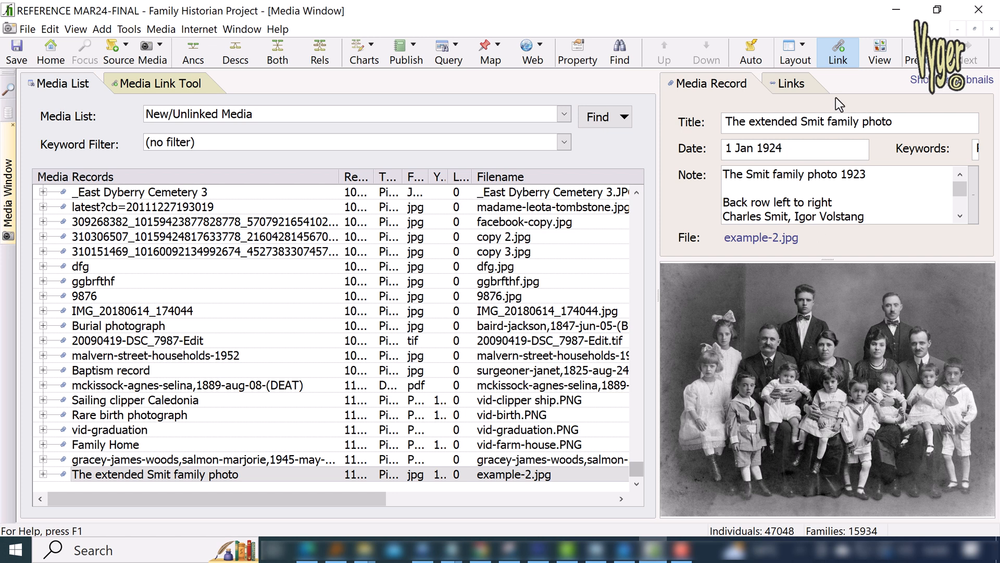
double_click(153, 474)
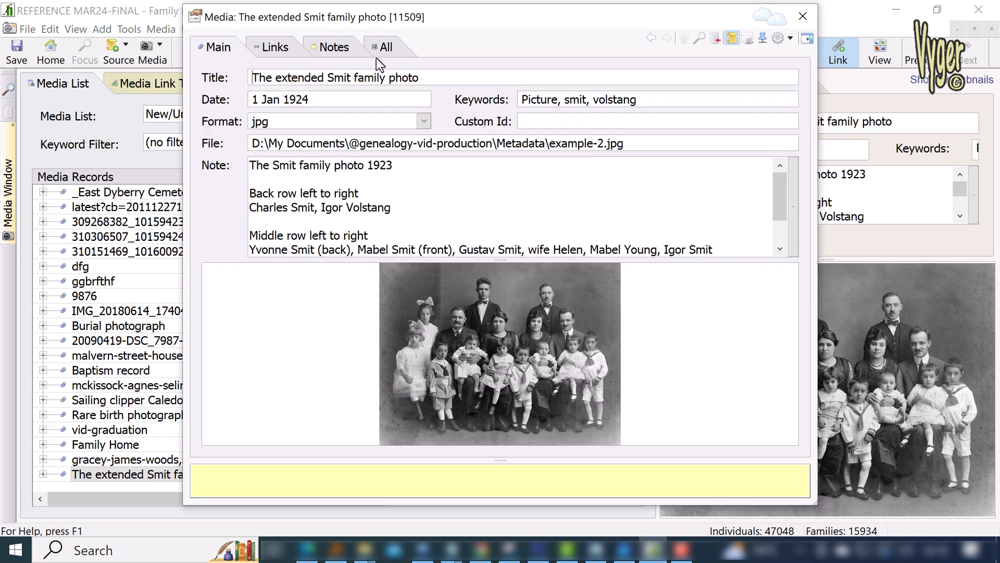
mouse_move(335, 117)
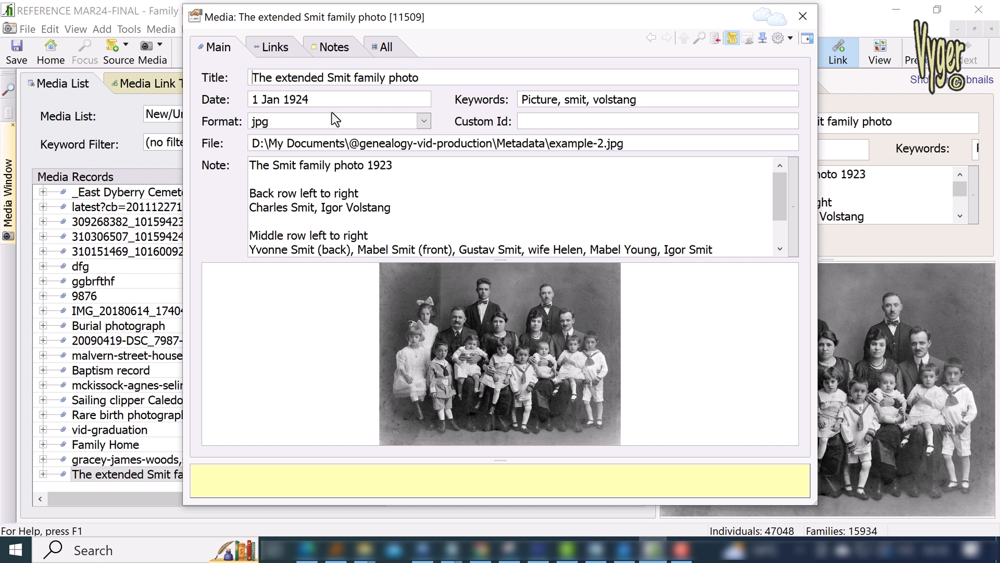
triple_click(280, 99)
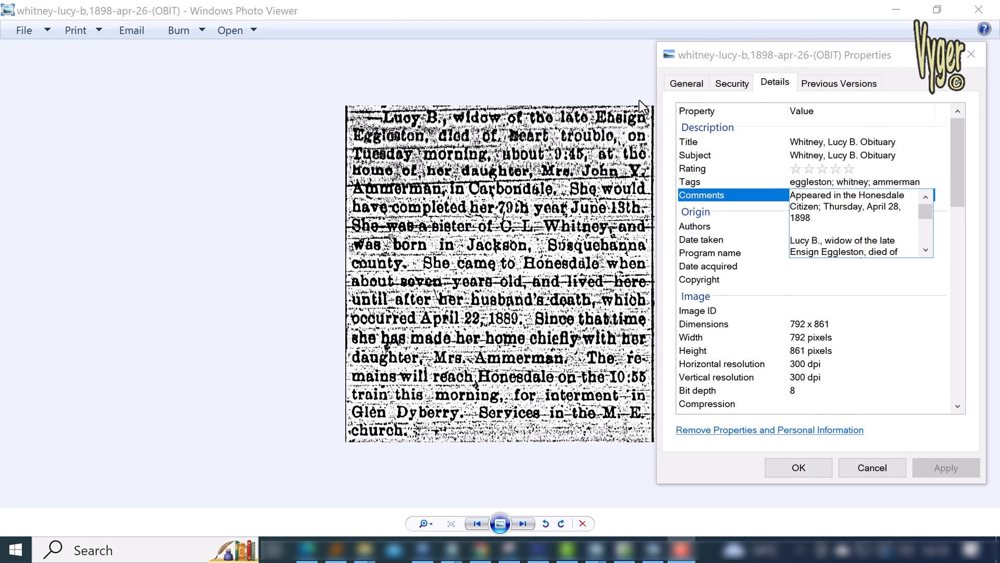
mouse_move(926, 196)
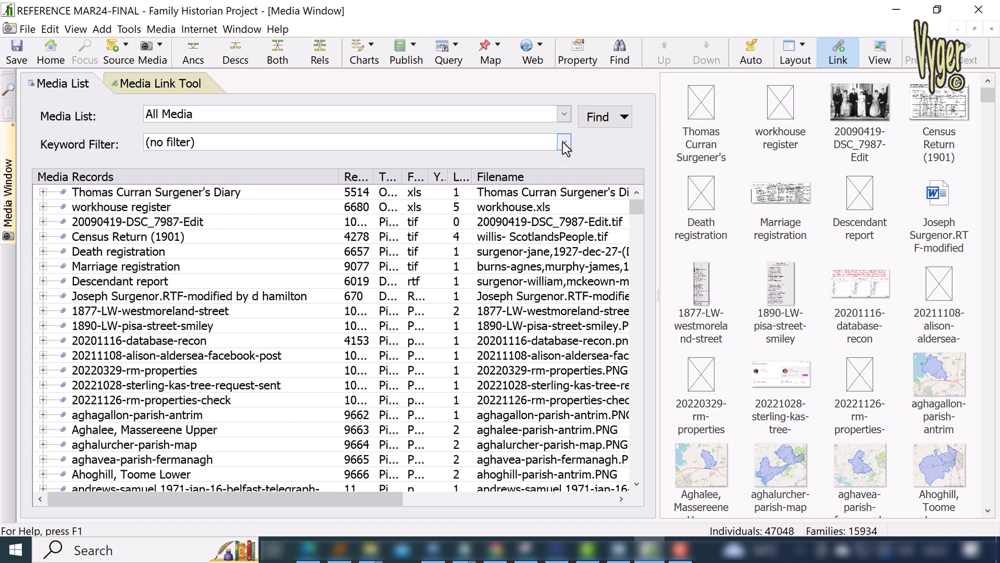
Filter the media list by keyword ammerman, then volstang, leaving only the Smit photo.
left_click(563, 142)
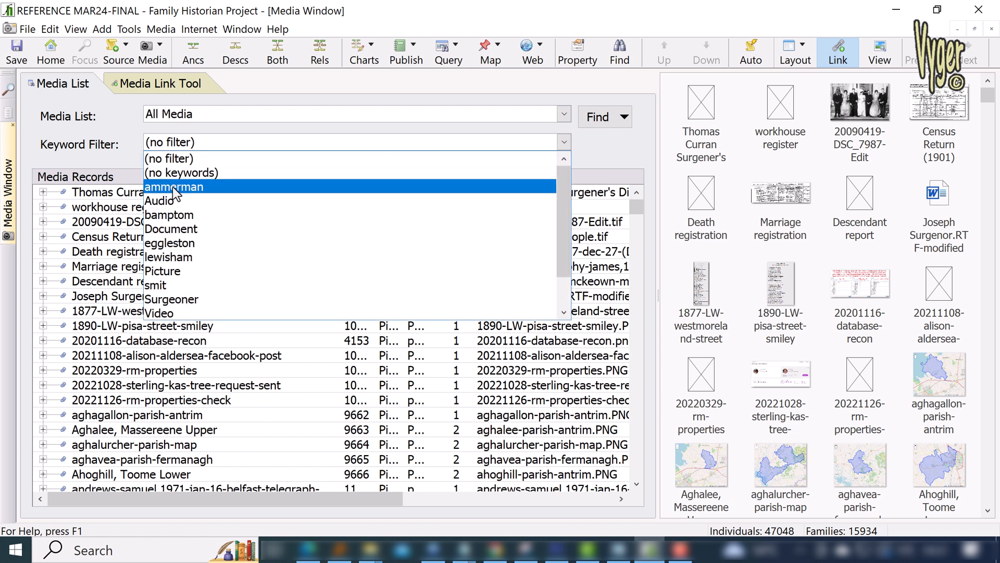
left_click(174, 187)
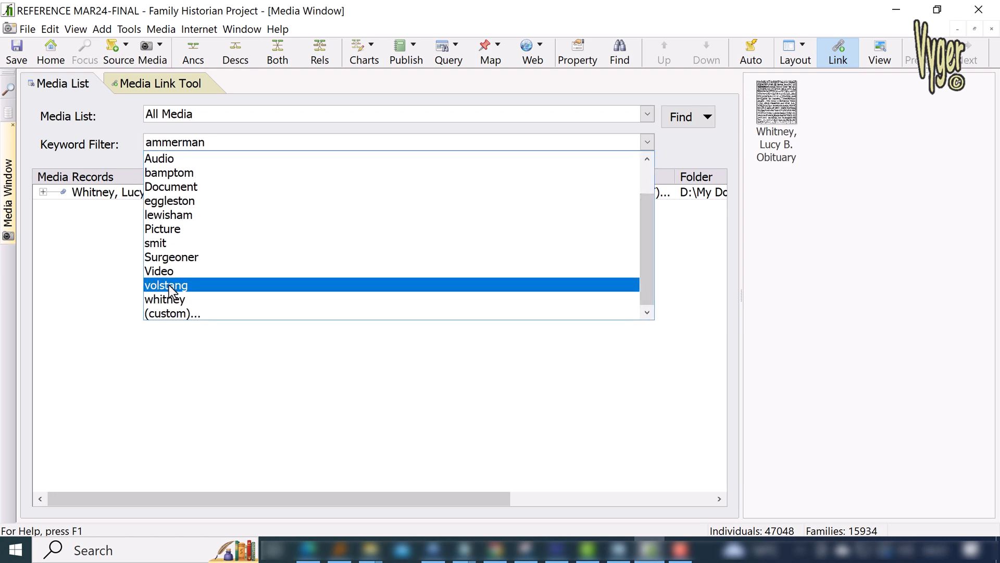
left_click(165, 285)
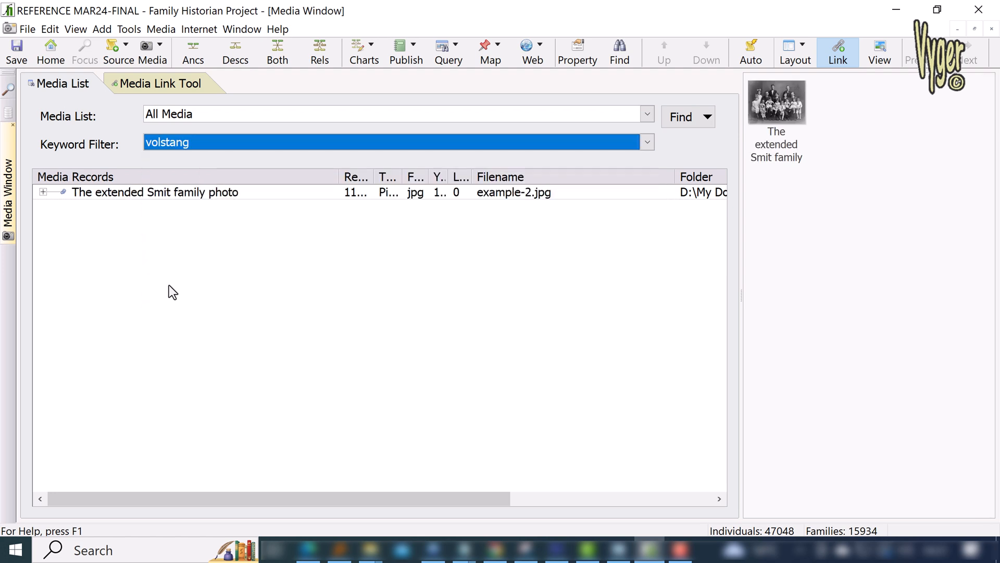
left_click(154, 191)
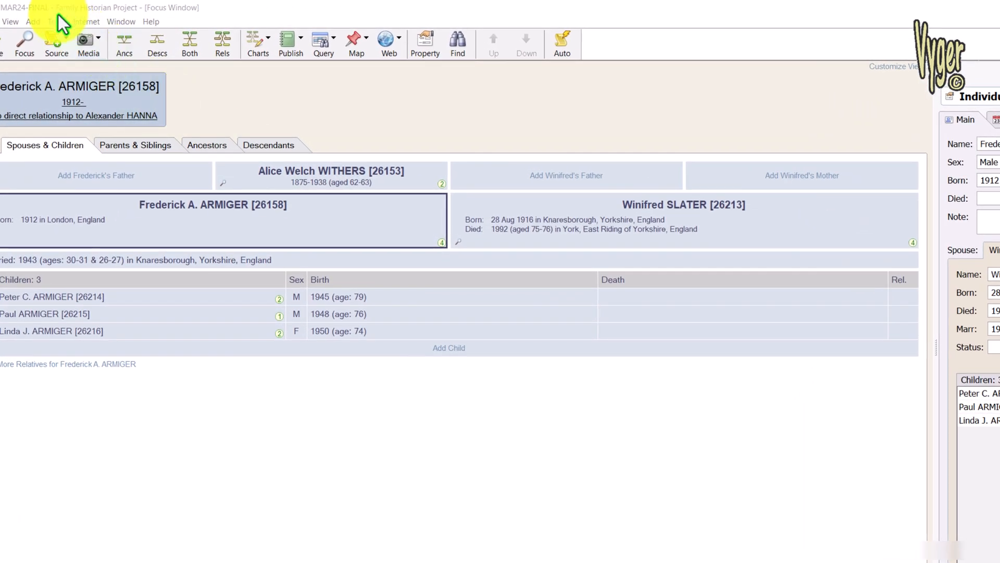
In Preferences > Media, toggle 'Copy Image Tag Values to the Media Record' off and back on.
left_click(54, 21)
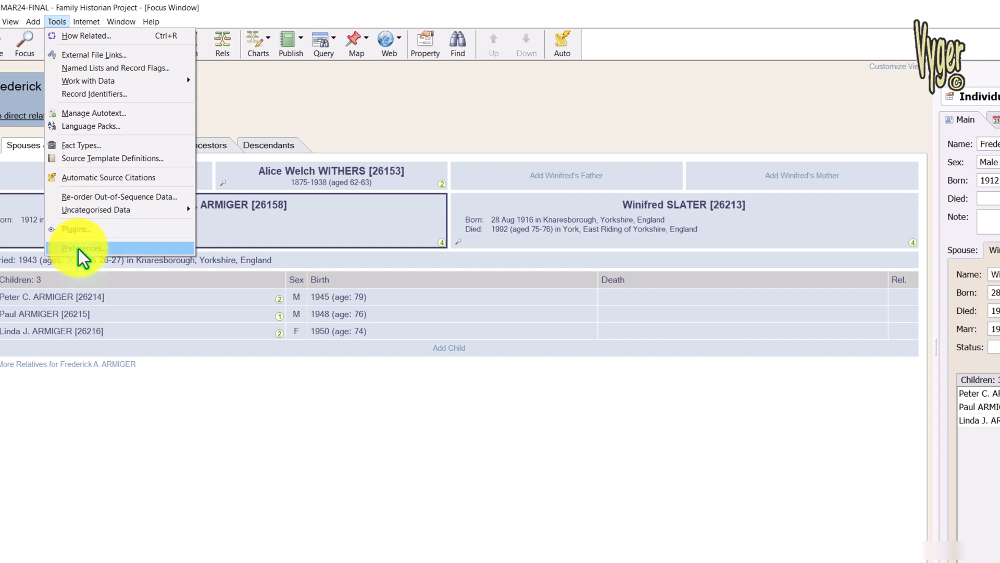
left_click(83, 248)
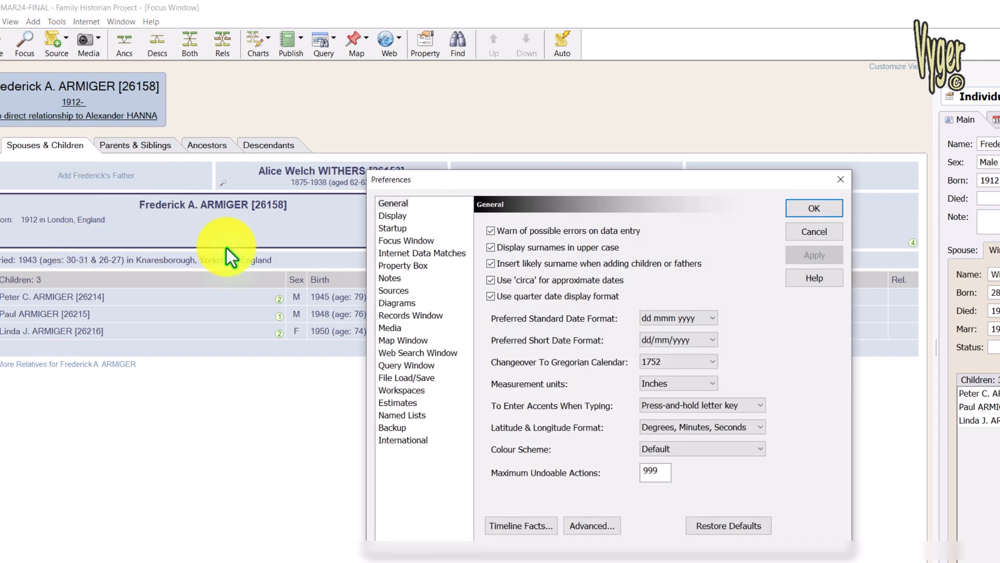
left_click(390, 328)
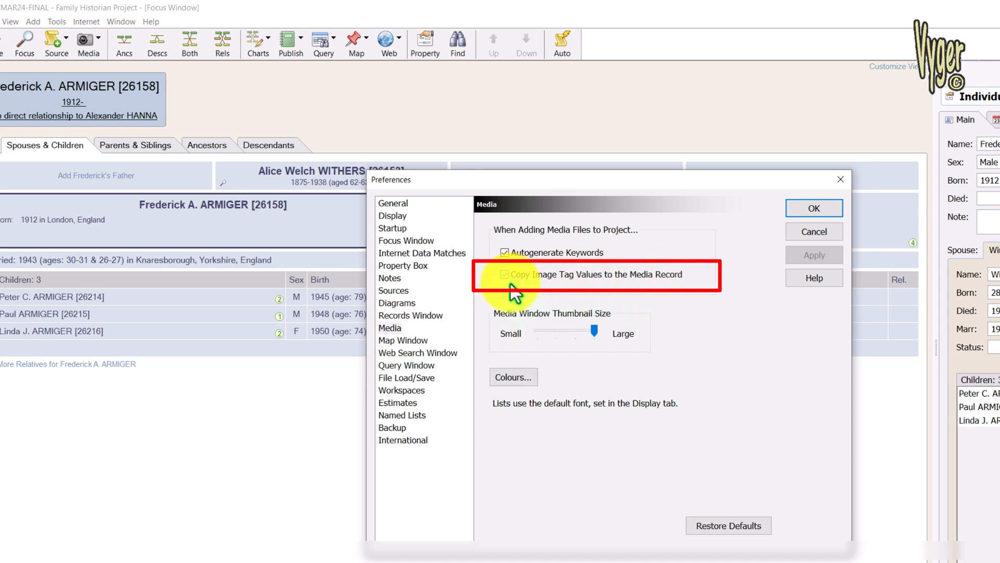
left_click(504, 274)
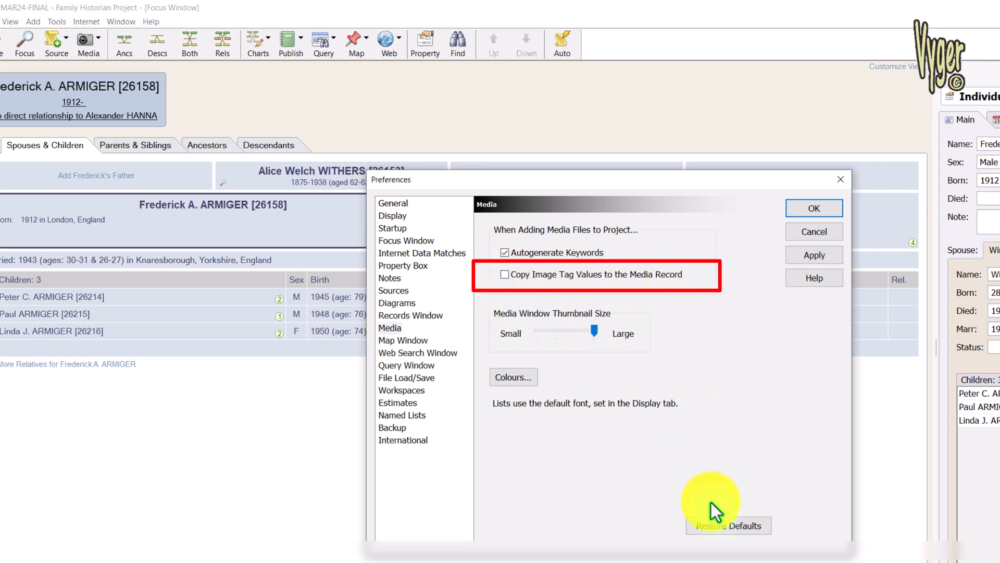
left_click(505, 276)
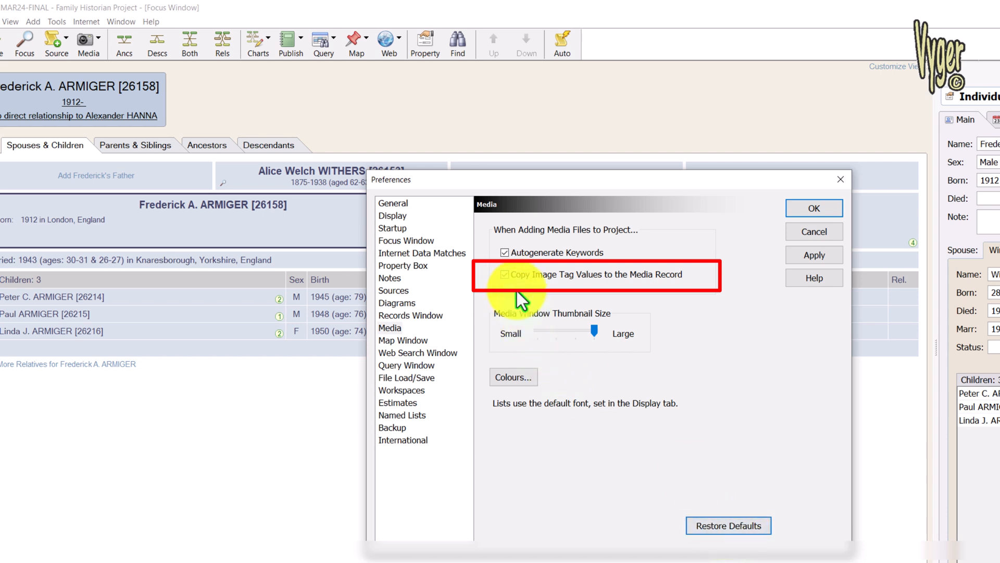
left_click(505, 274)
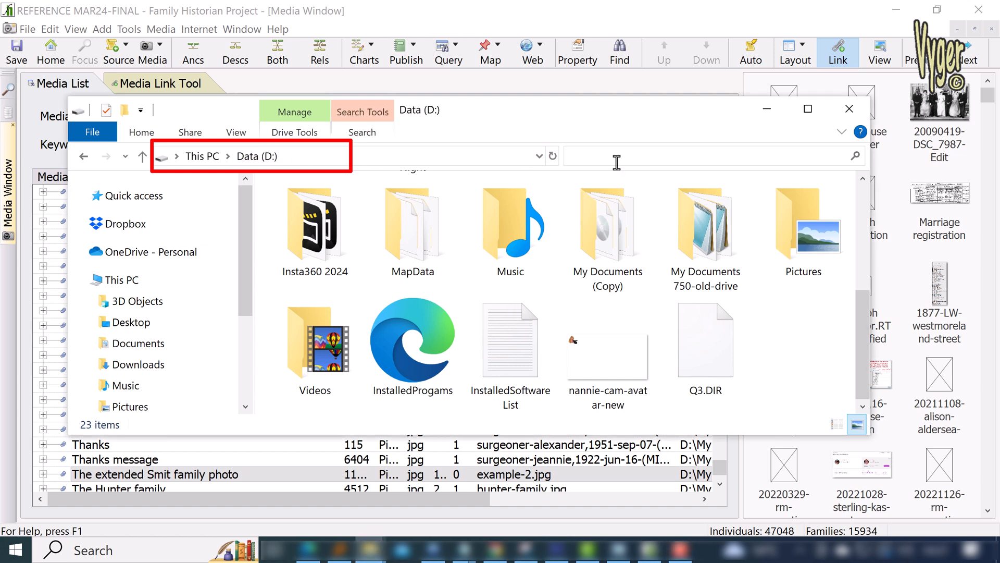
Search the Data drive for 'surgeoner (BIRT)', add 'william', and review the 266 results.
type("volstang")
type("surgeoner (BIRT)")
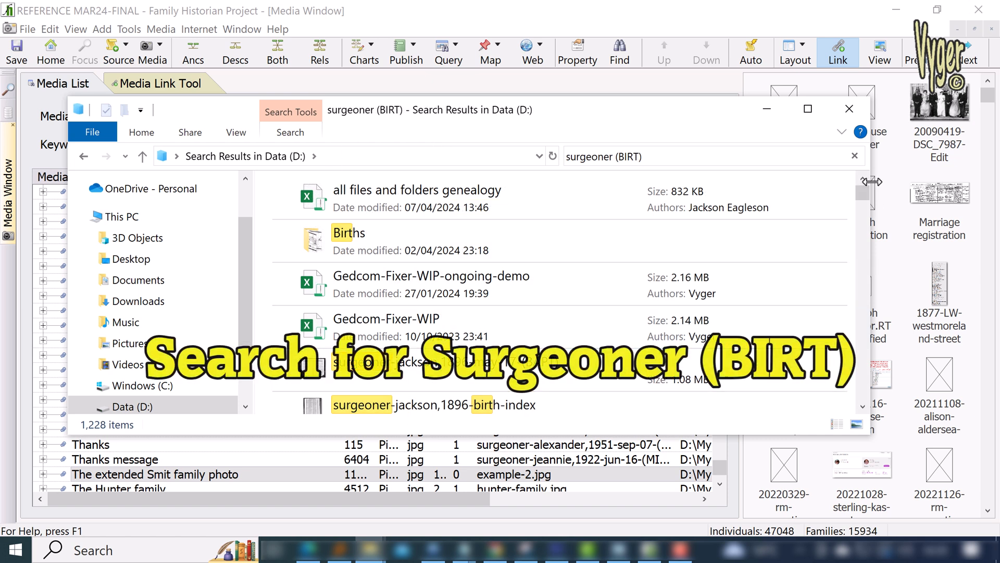
scroll("down", 3)
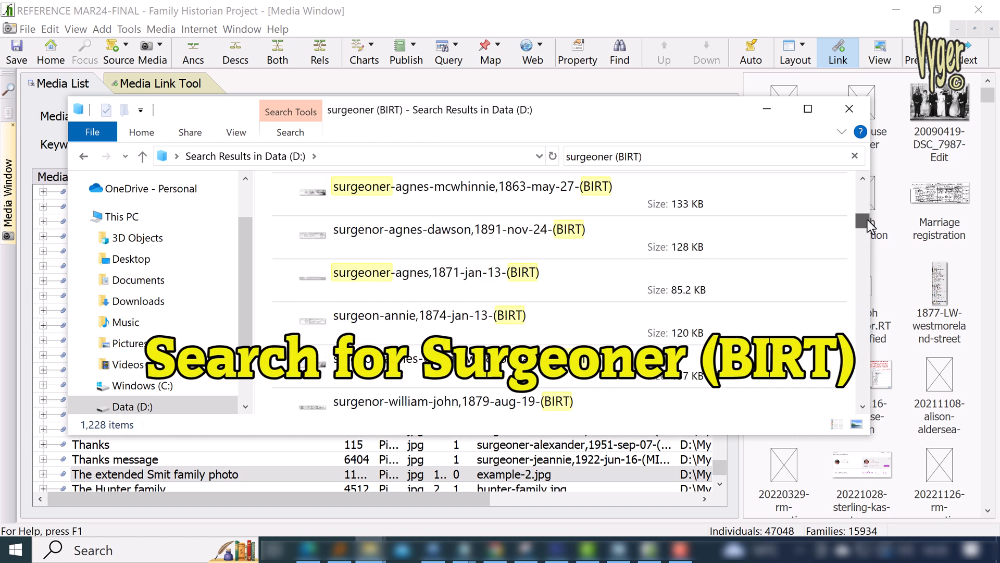
scroll("down", 3)
type("william ")
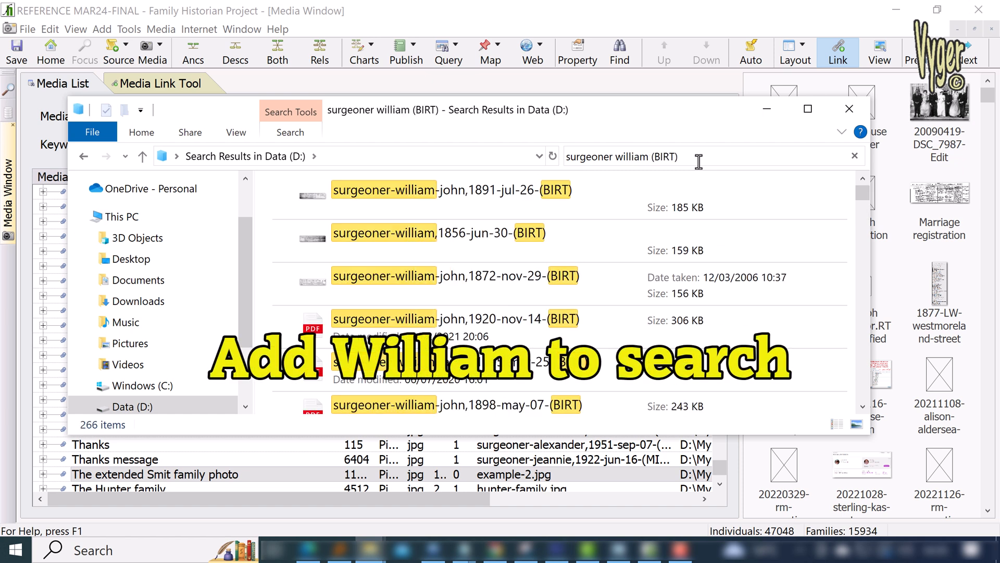
left_click(452, 204)
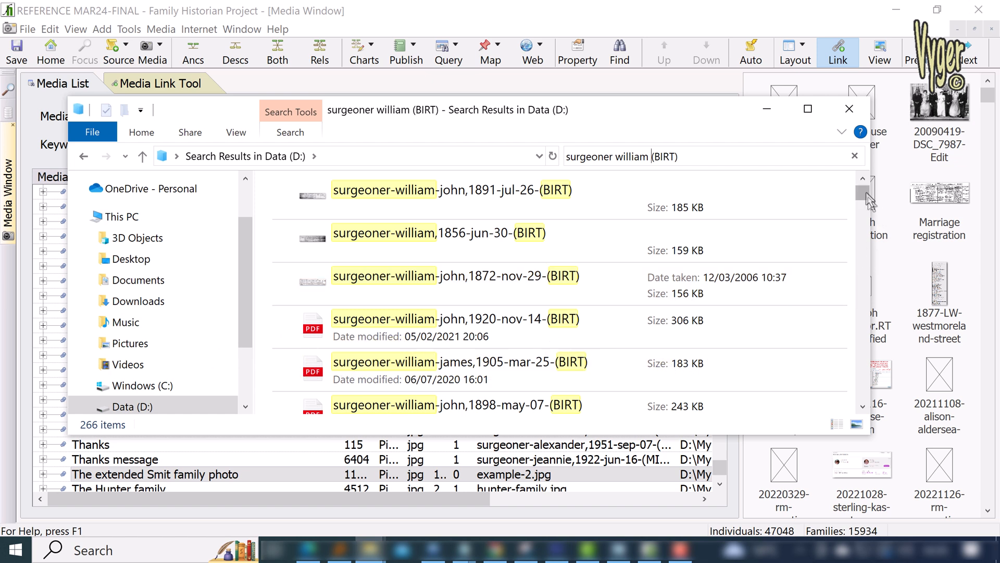
scroll("down", 3)
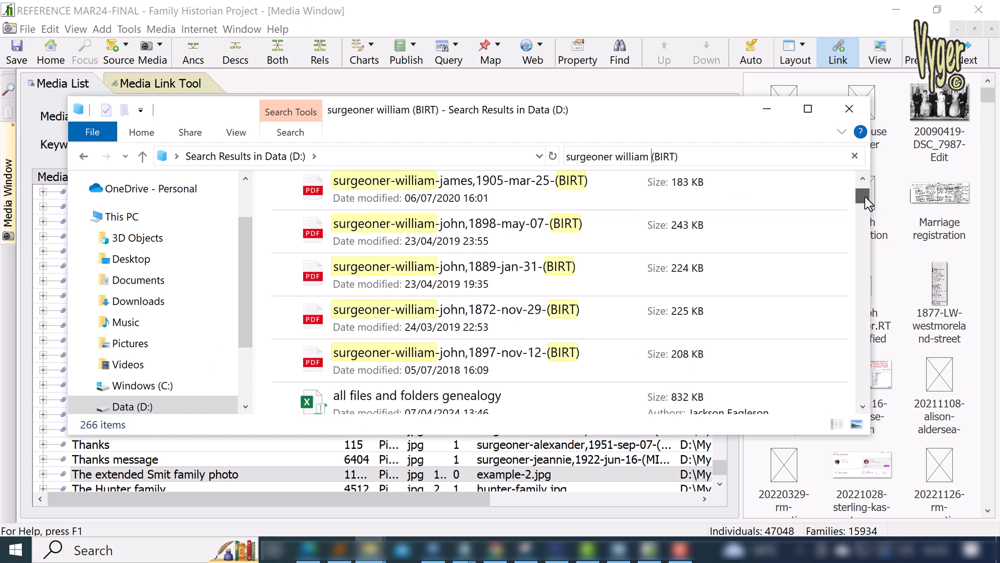
scroll("down", 3)
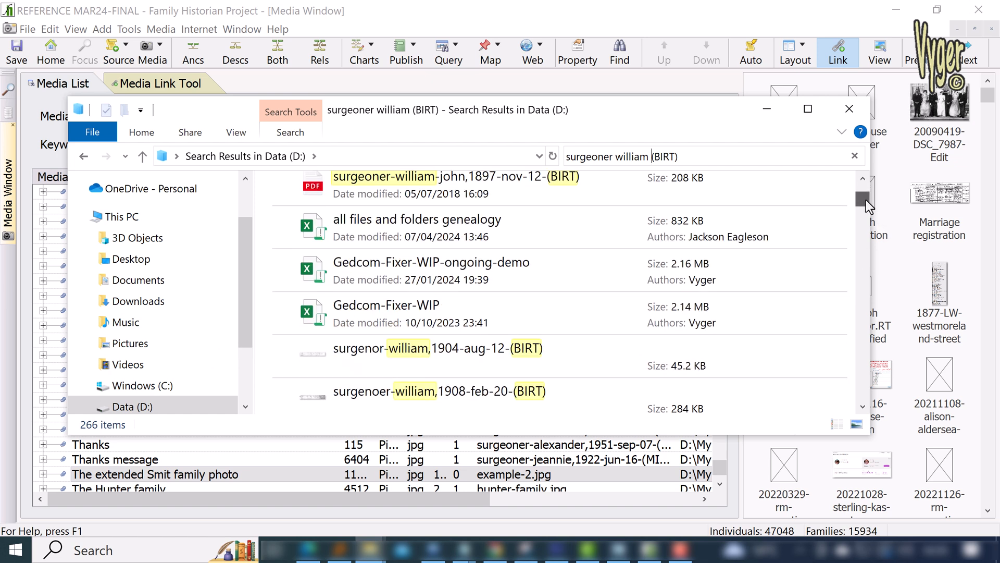
scroll("down", 3)
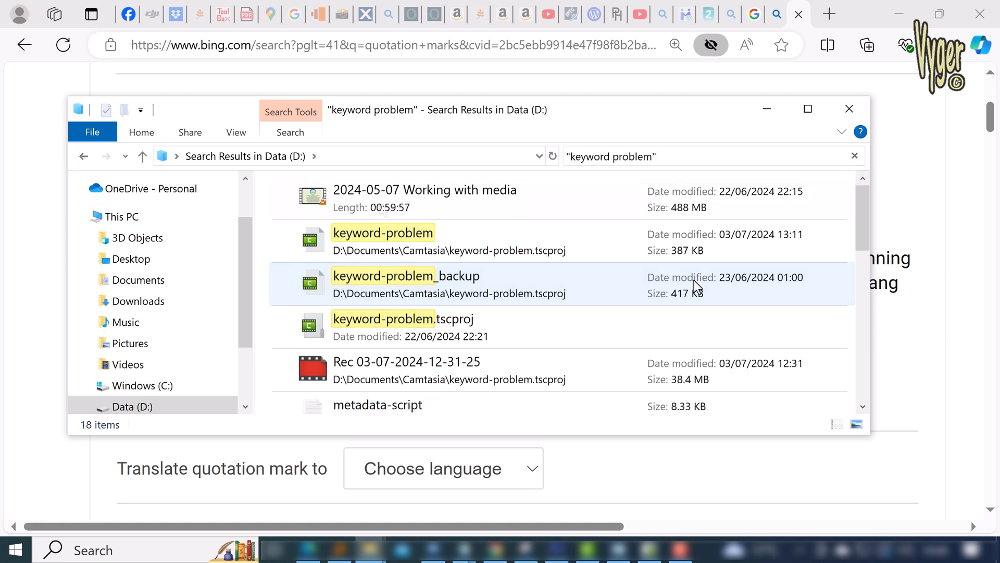
Open the Properties of the working-with-media video result to view its Tags.
right_click(425, 197)
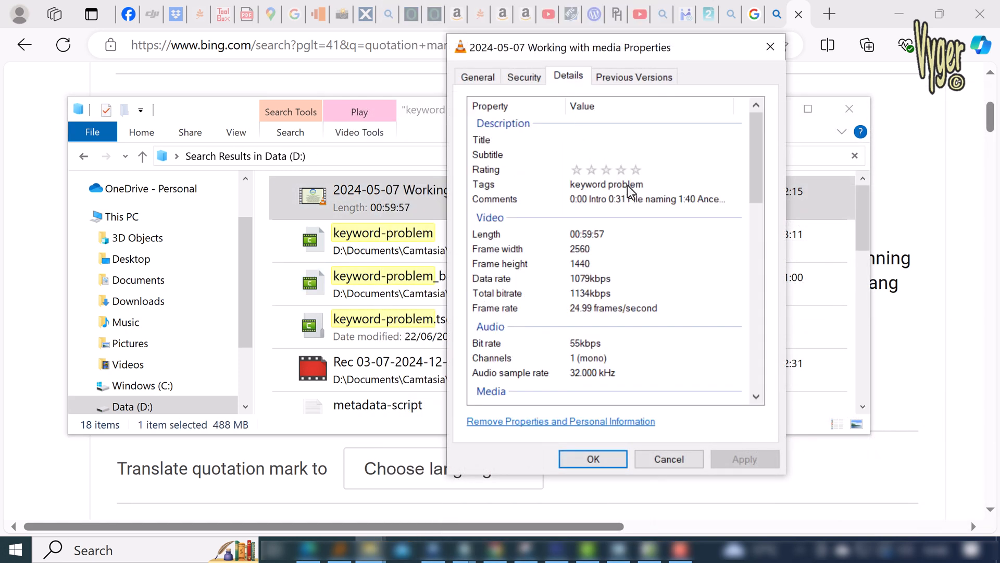
left_click(648, 199)
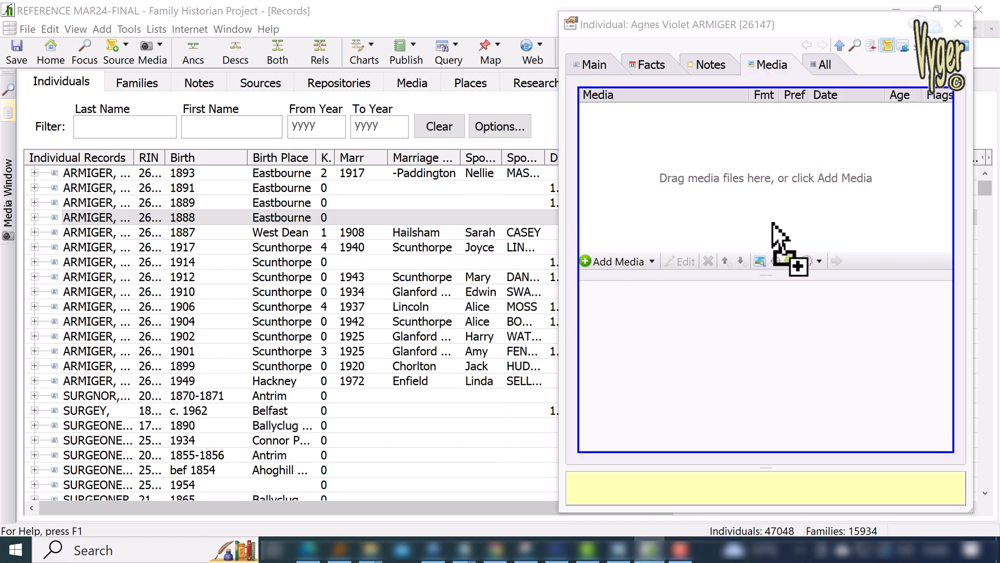
left_click(617, 260)
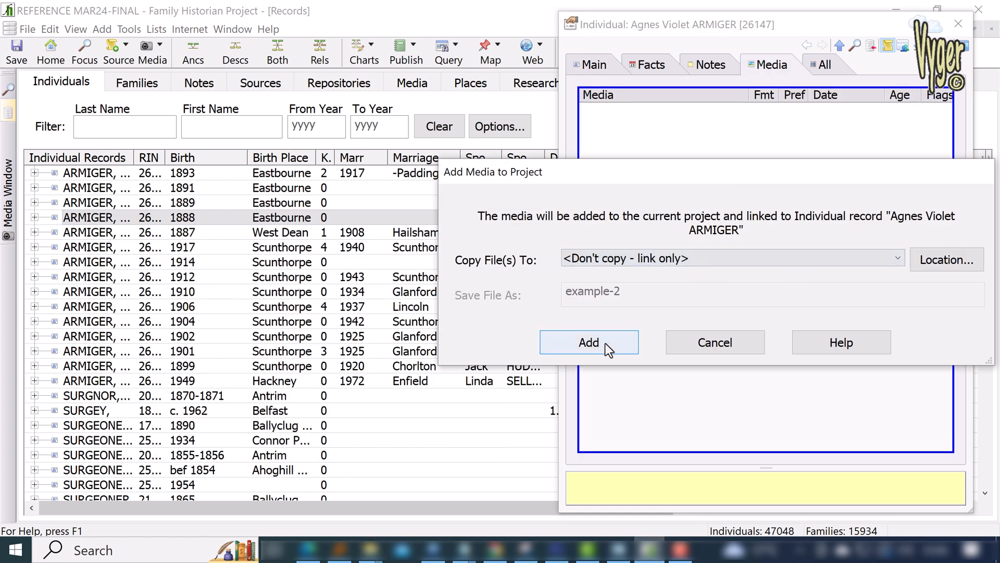
left_click(589, 342)
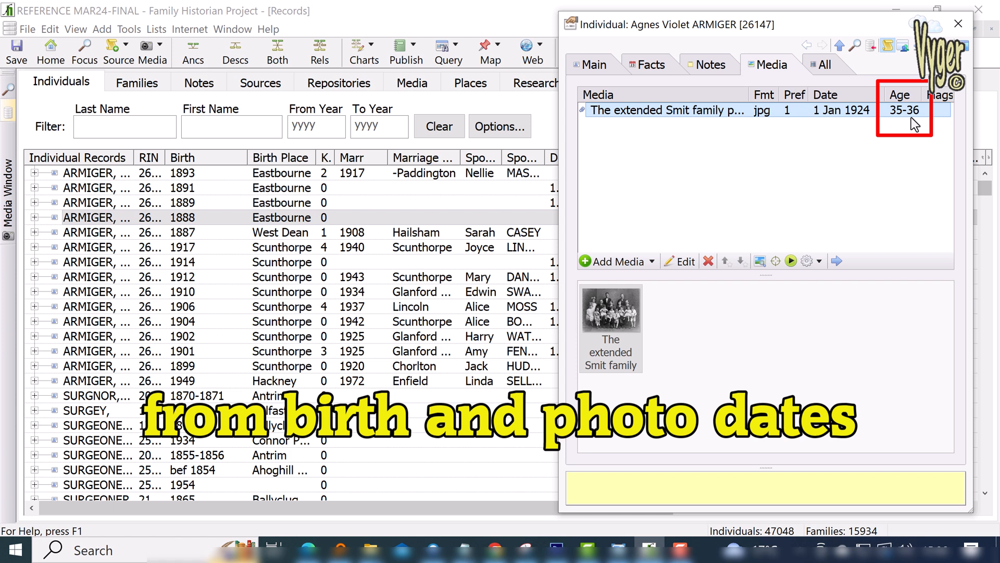
mouse_move(608, 319)
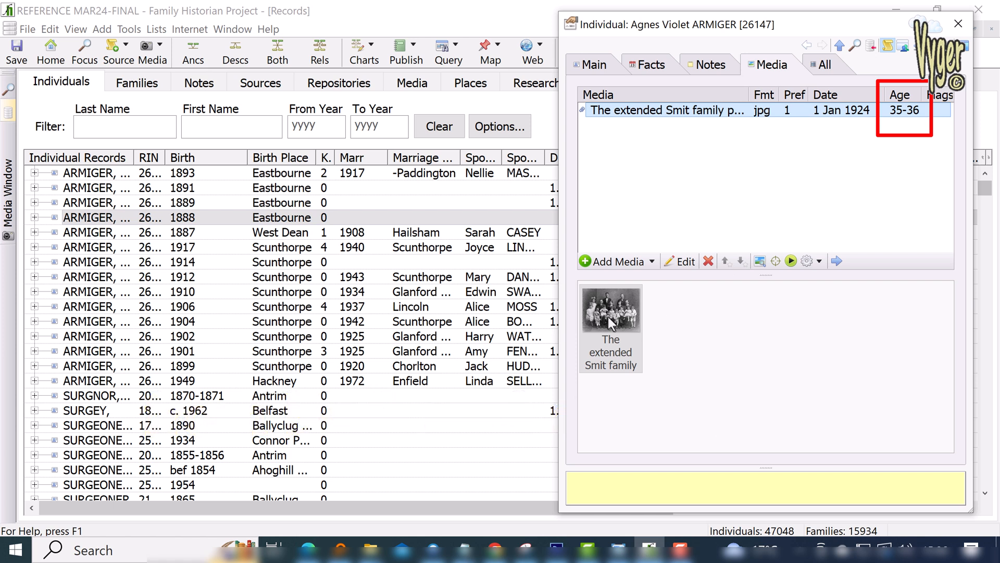
left_click(679, 260)
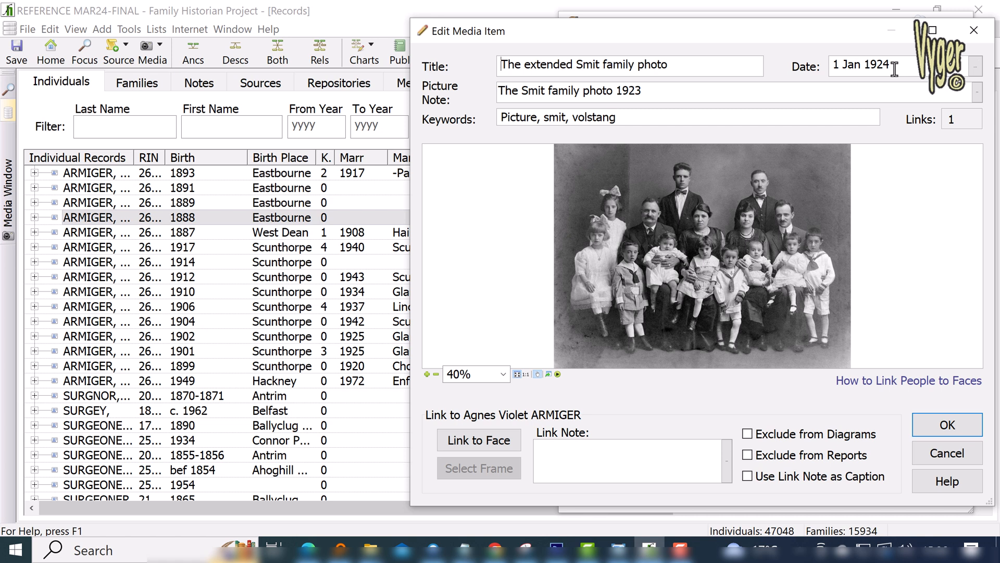
Review the media item's title, date, note and keywords carried over from the file metadata.
left_click(947, 425)
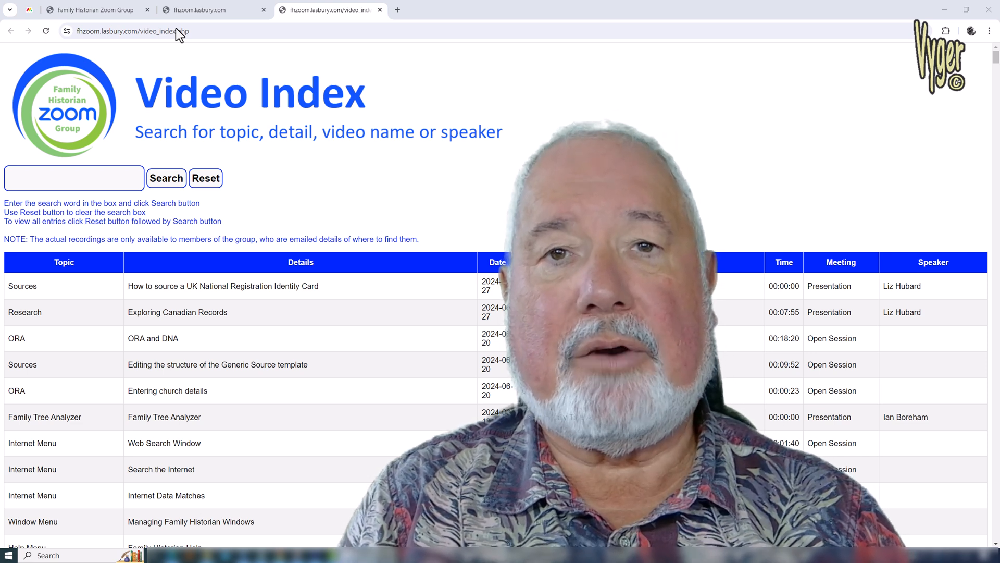
Search the Video Index for 'keywords', listing the two media-keyword import sessions.
type("keywords")
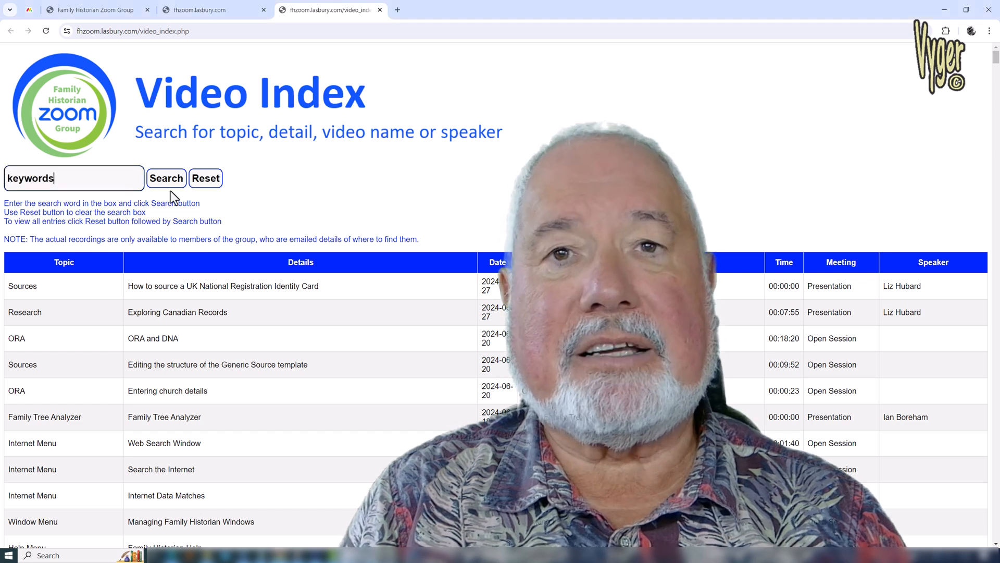
left_click(167, 178)
type("sources")
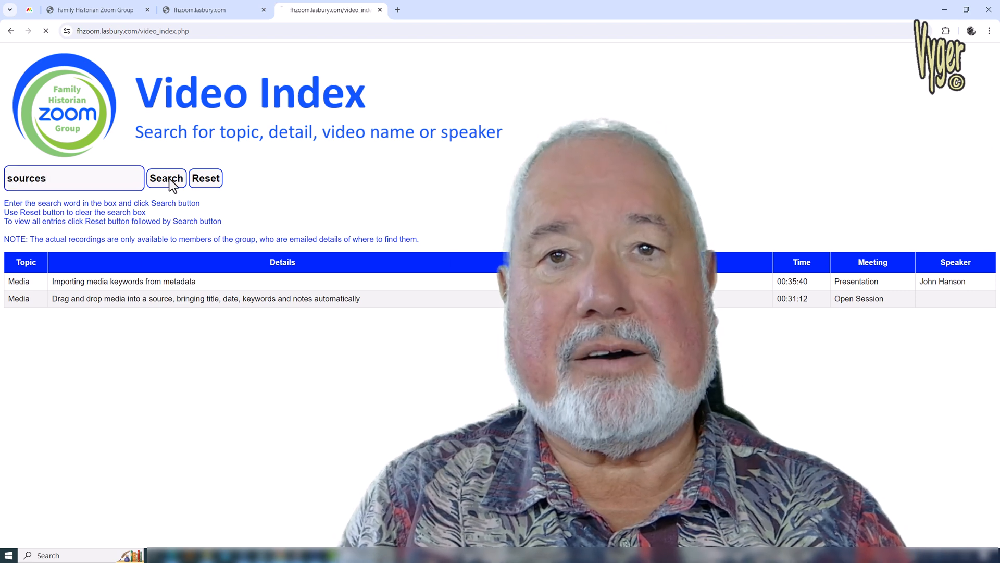
left_click(166, 178)
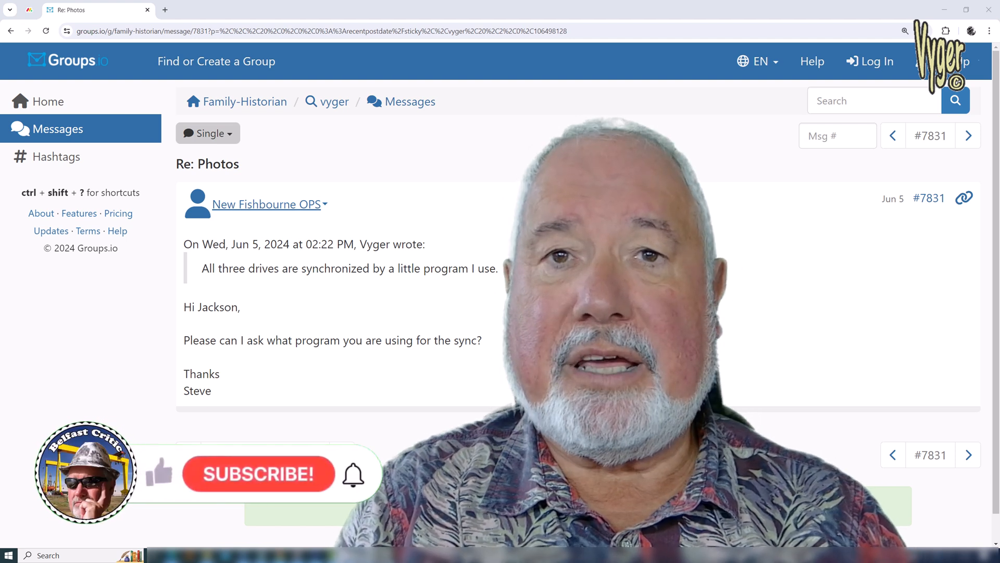
Show the 'Re: Photos' reply asking which program synchronises the three drives.
left_click(259, 473)
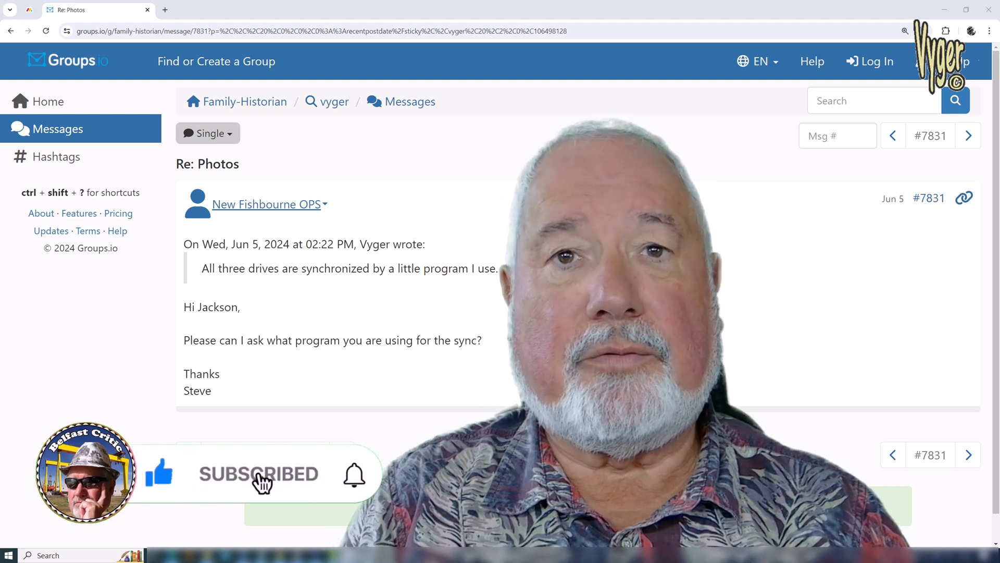